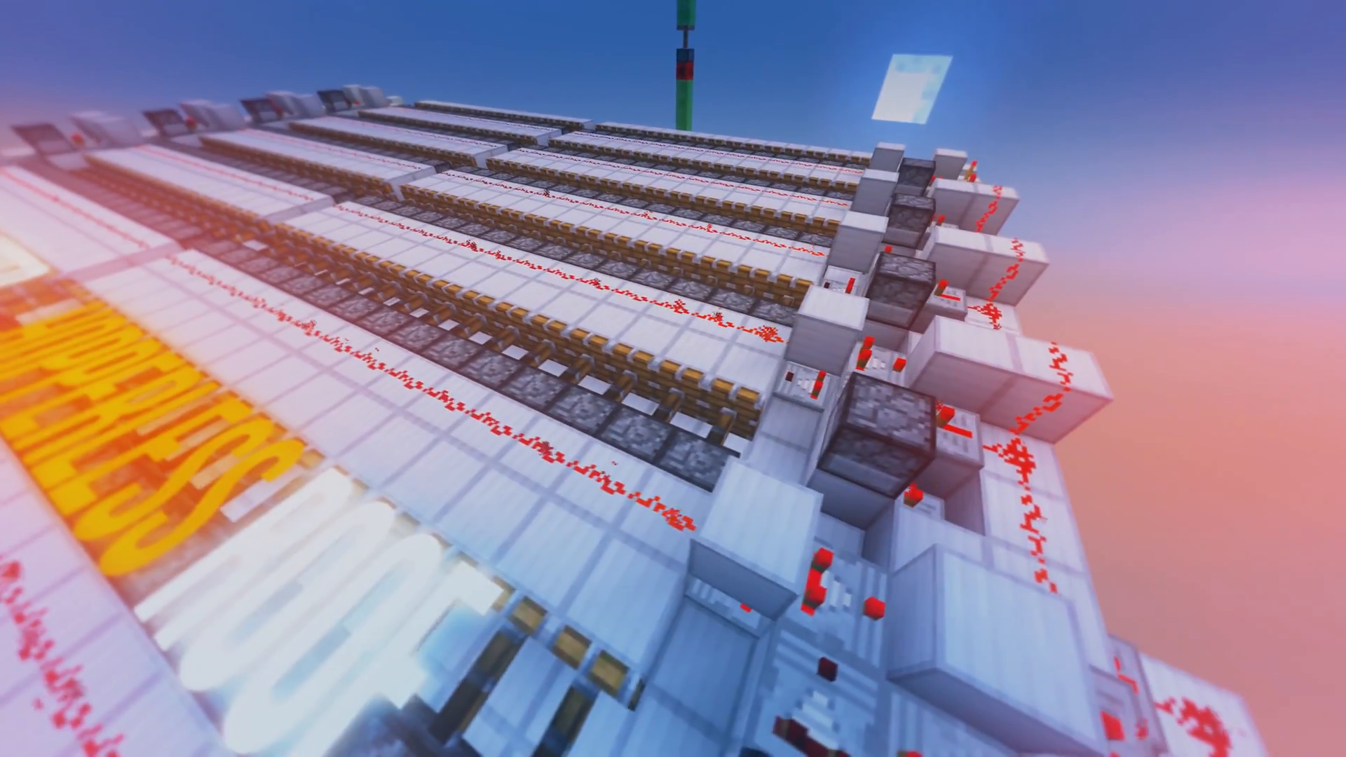
{"action": "mouse_move", "coordinate": [673, 379]}
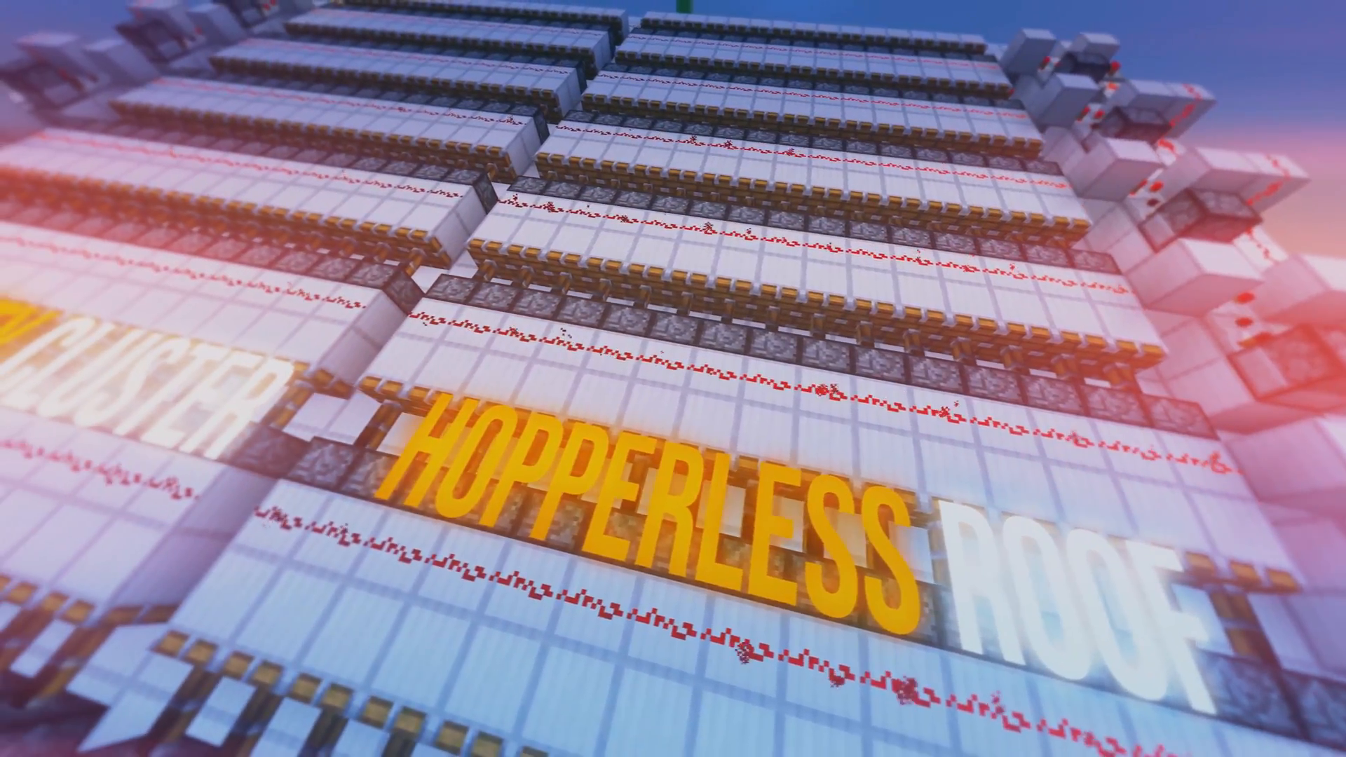
{"action": "mouse_move", "coordinate": [673, 378]}
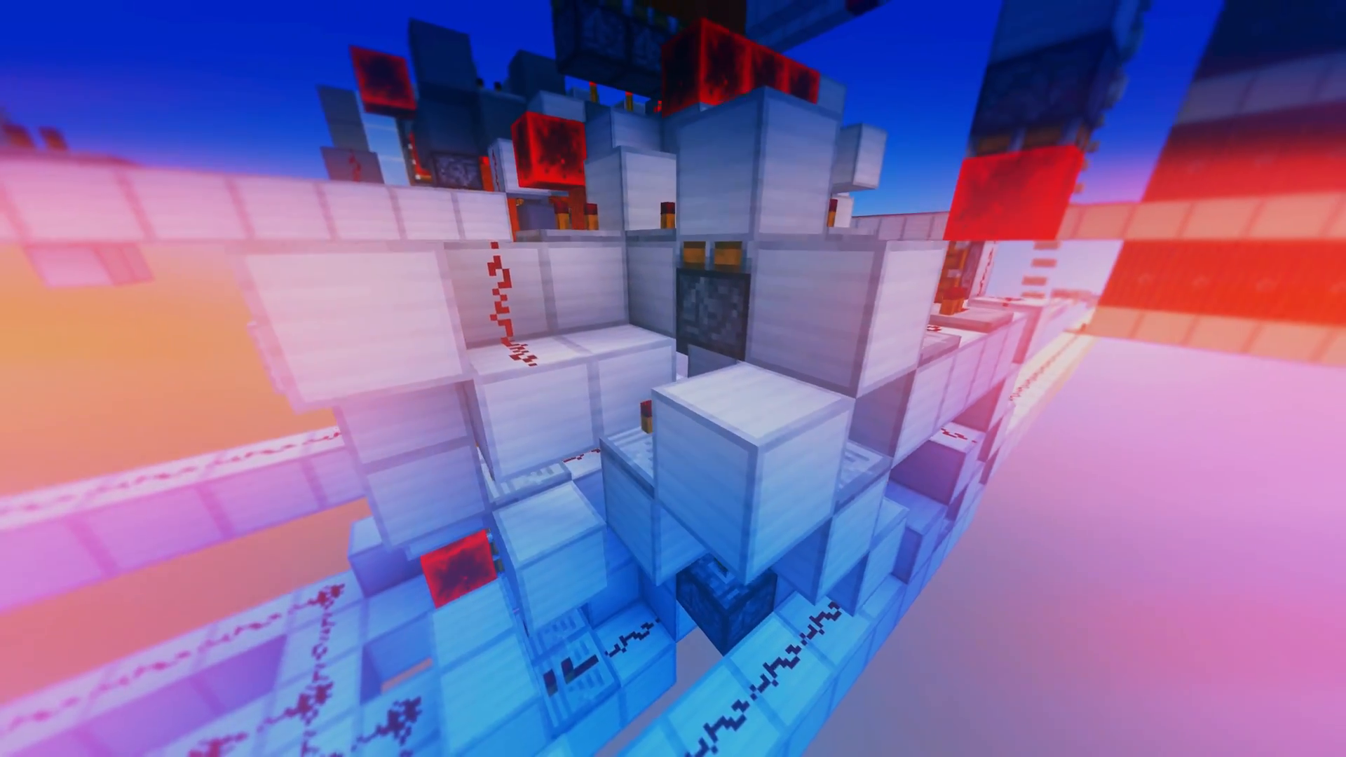
{"action": "mouse_move", "coordinate": [673, 378]}
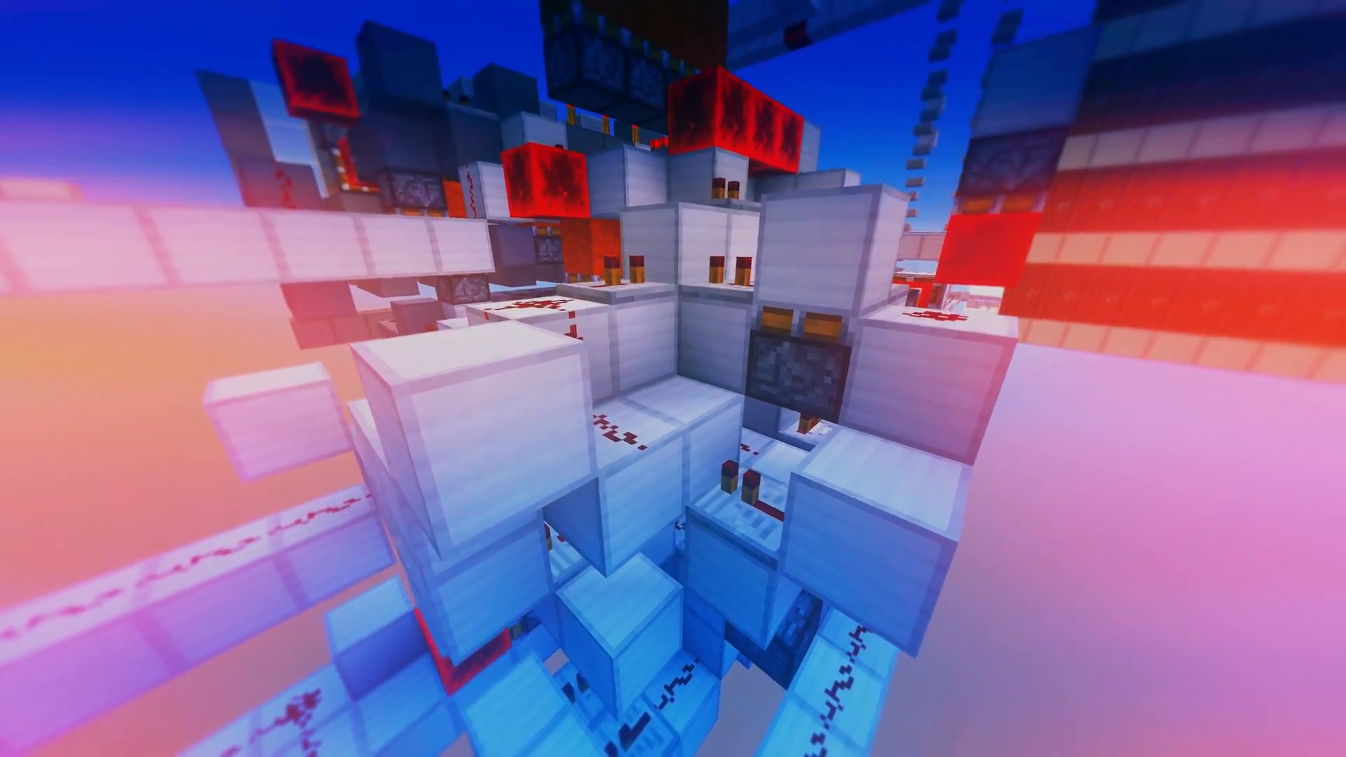
{"action": "mouse_move", "coordinate": [673, 379]}
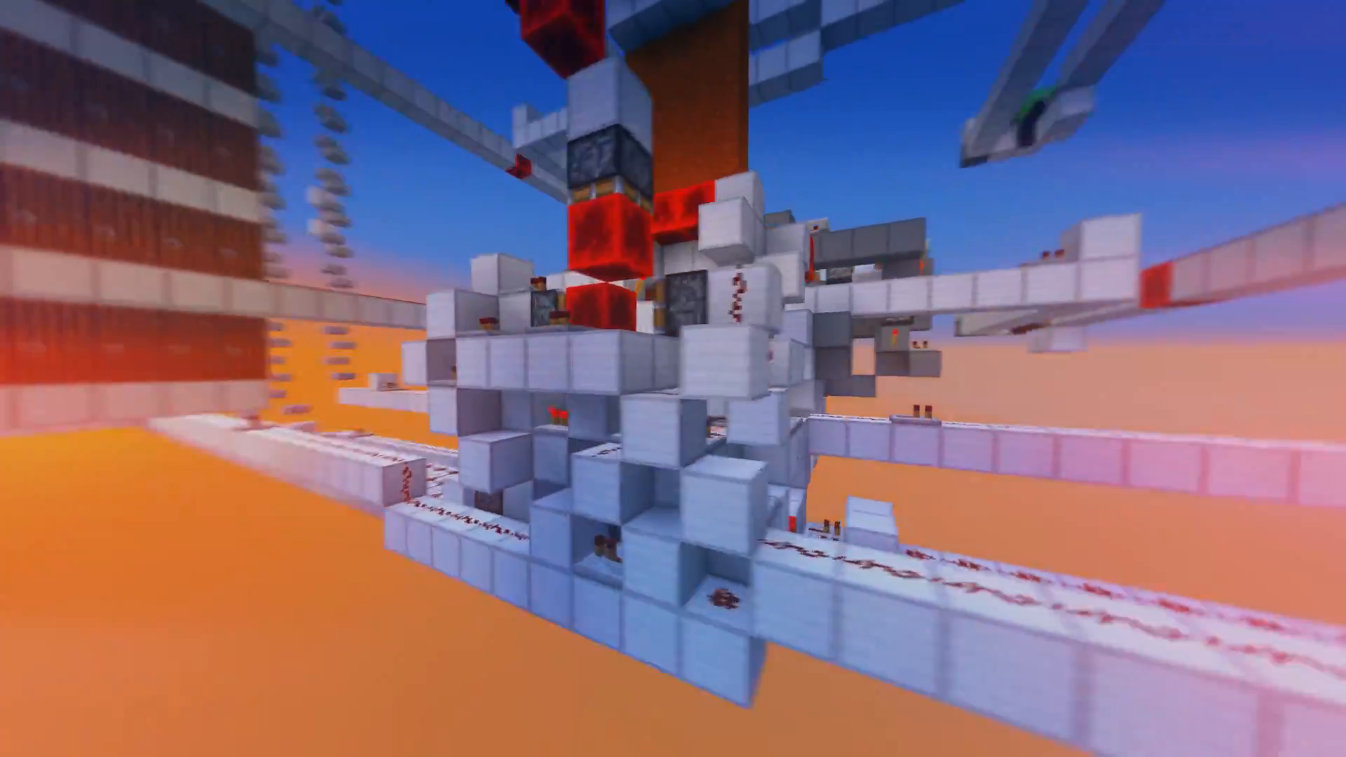
{"action": "mouse_move", "coordinate": [673, 379]}
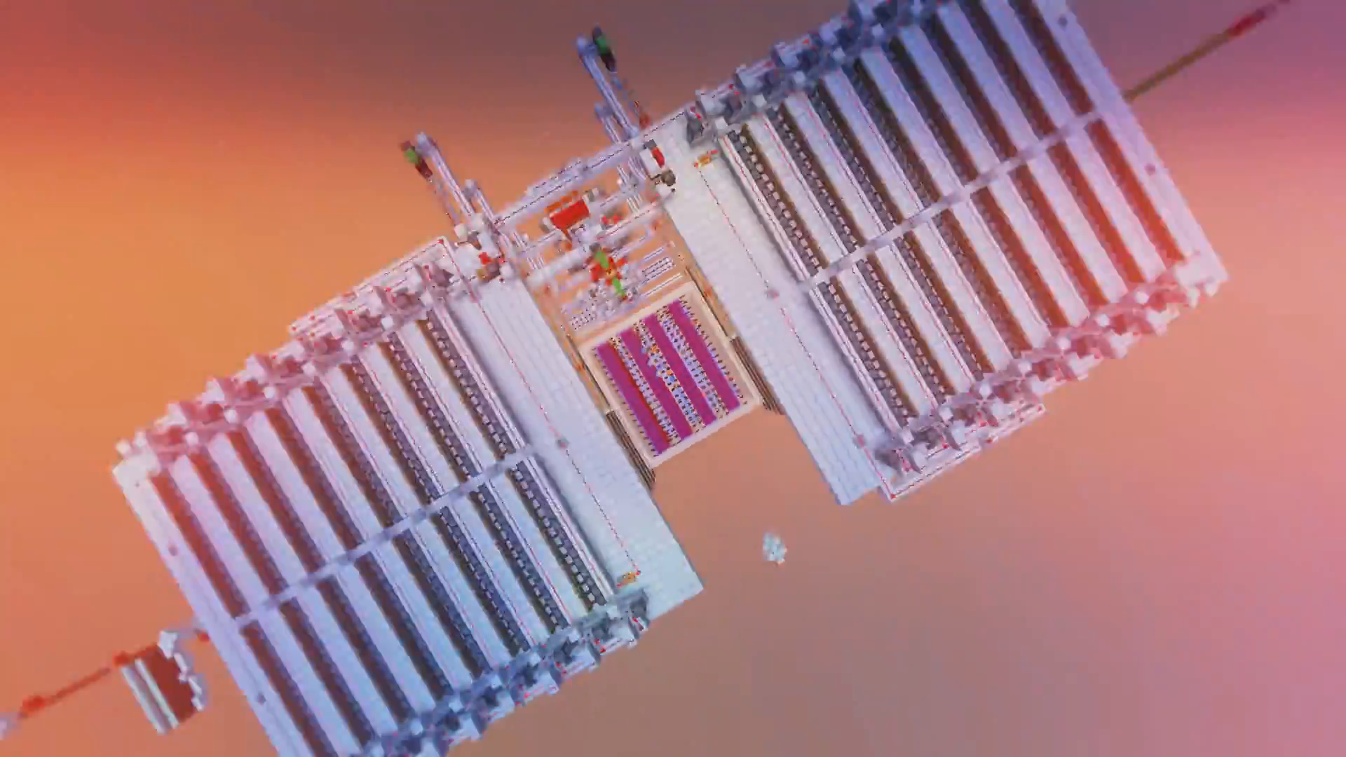
{"action": "mouse_move", "coordinate": [673, 378]}
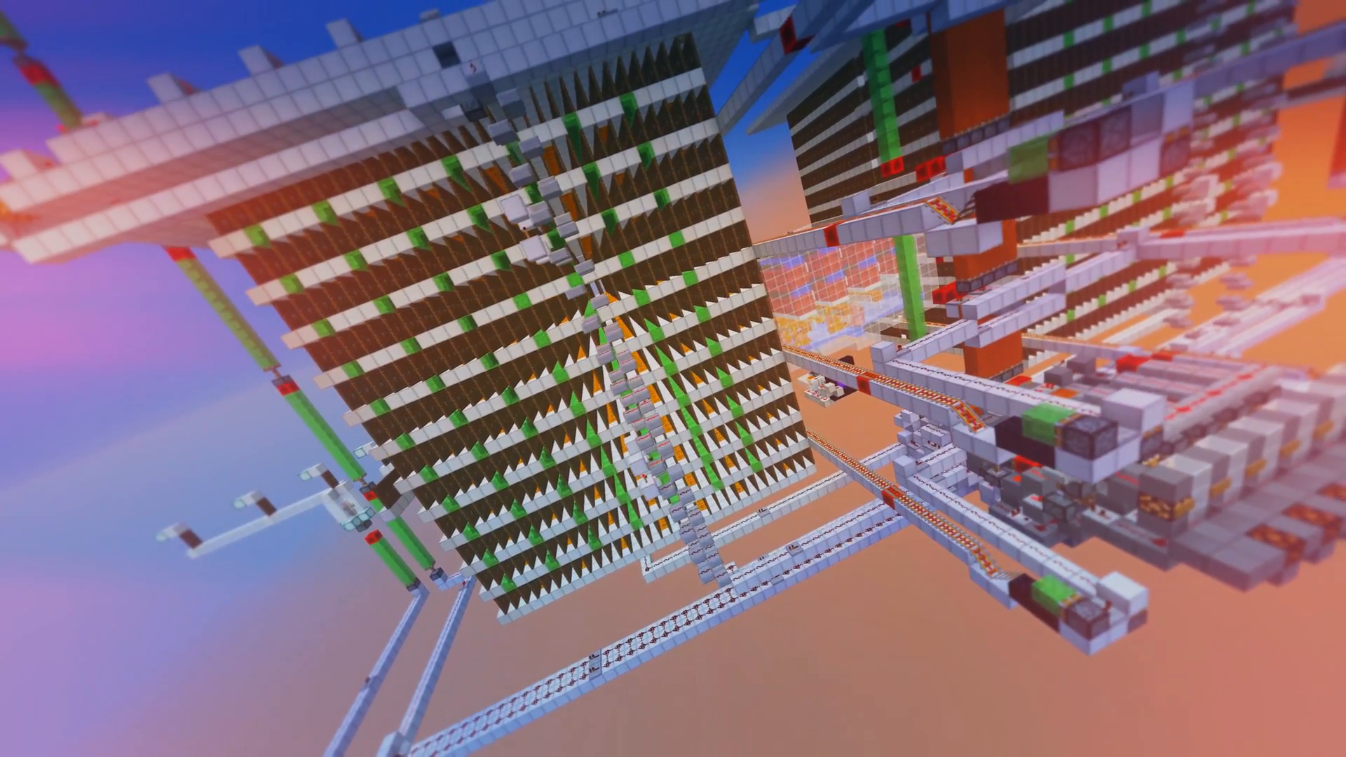
{"action": "mouse_move", "coordinate": [673, 378]}
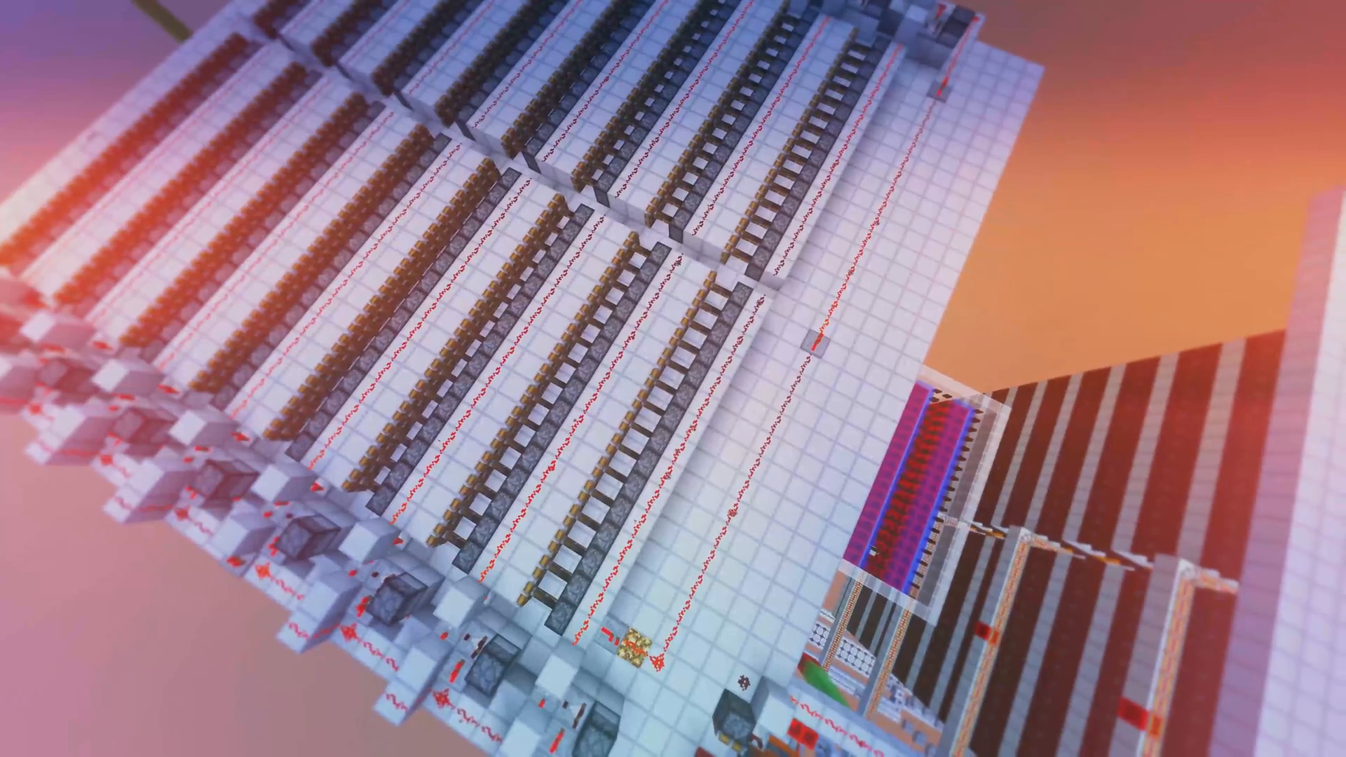
{"action": "mouse_move", "coordinate": [673, 378]}
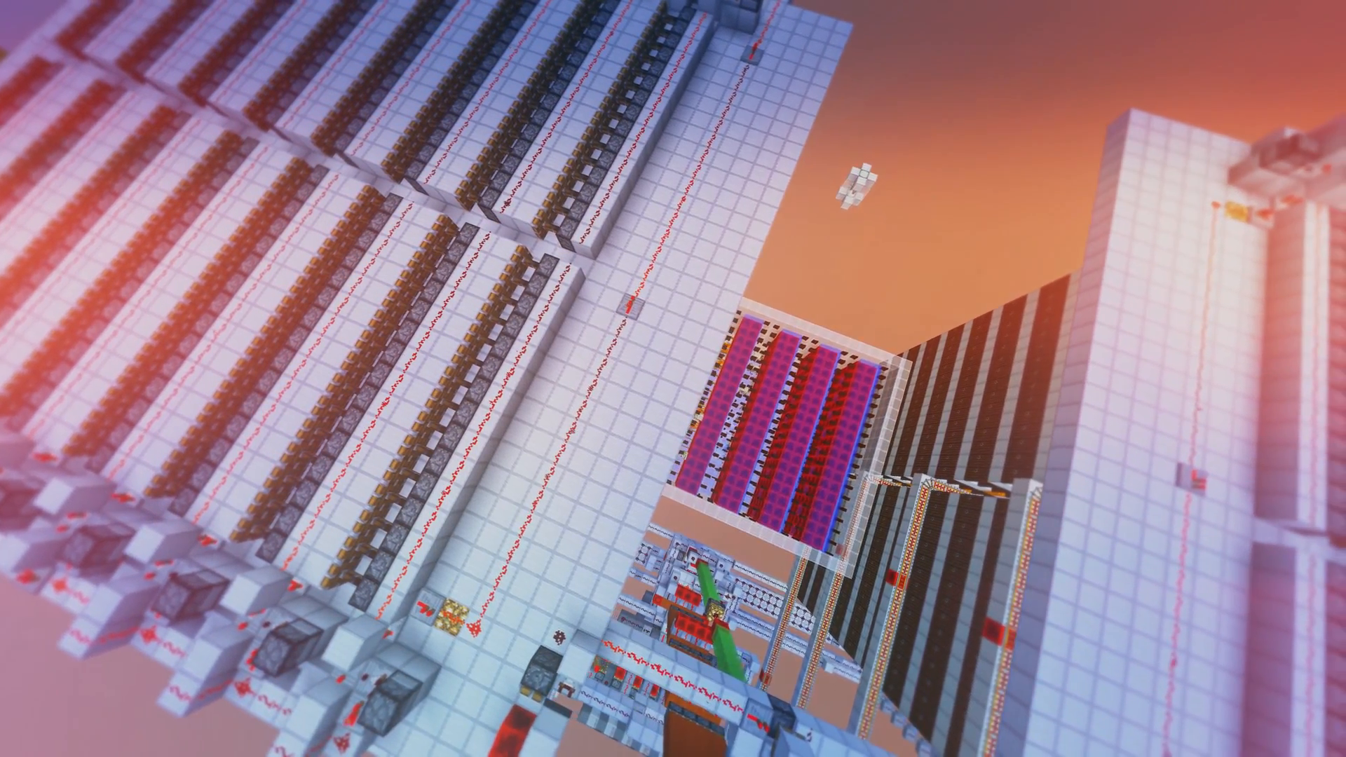
{"action": "mouse_move", "coordinate": [673, 379]}
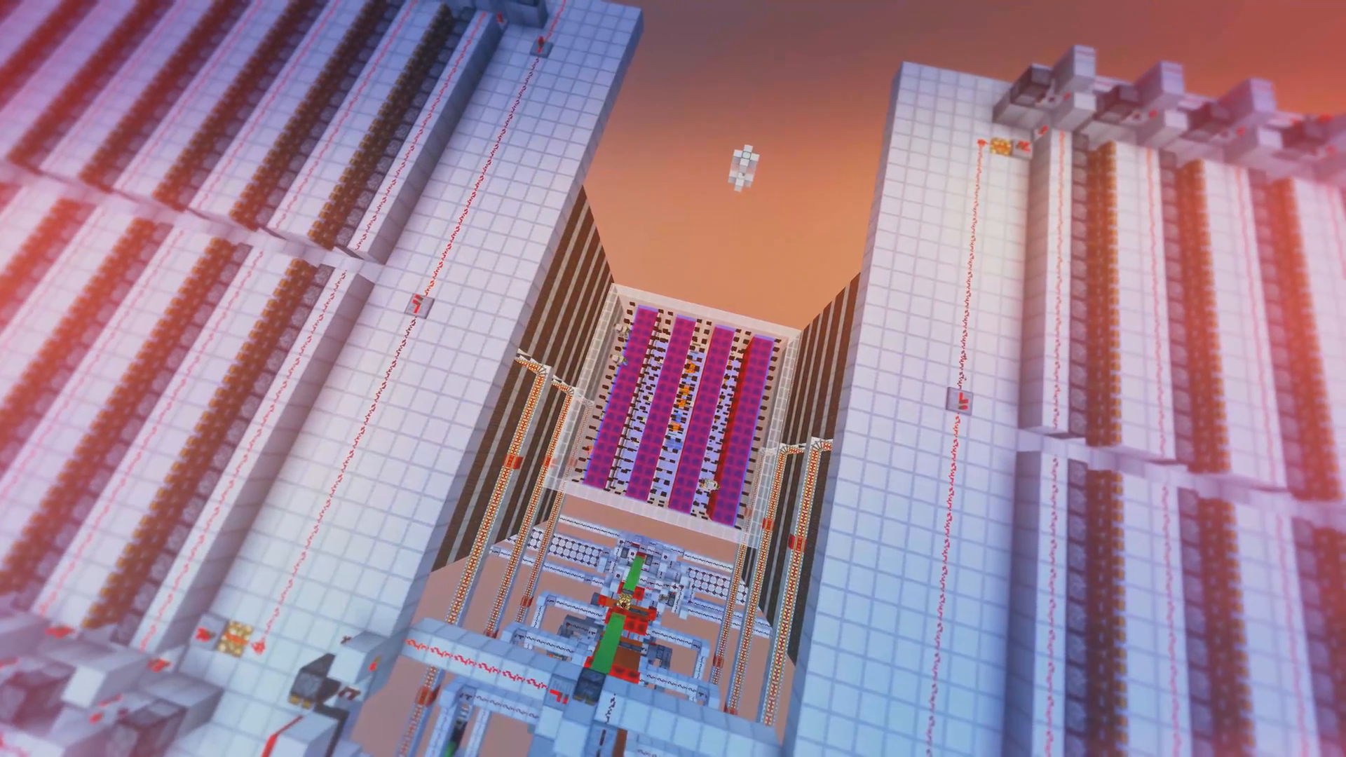
{"action": "mouse_move", "coordinate": [673, 379]}
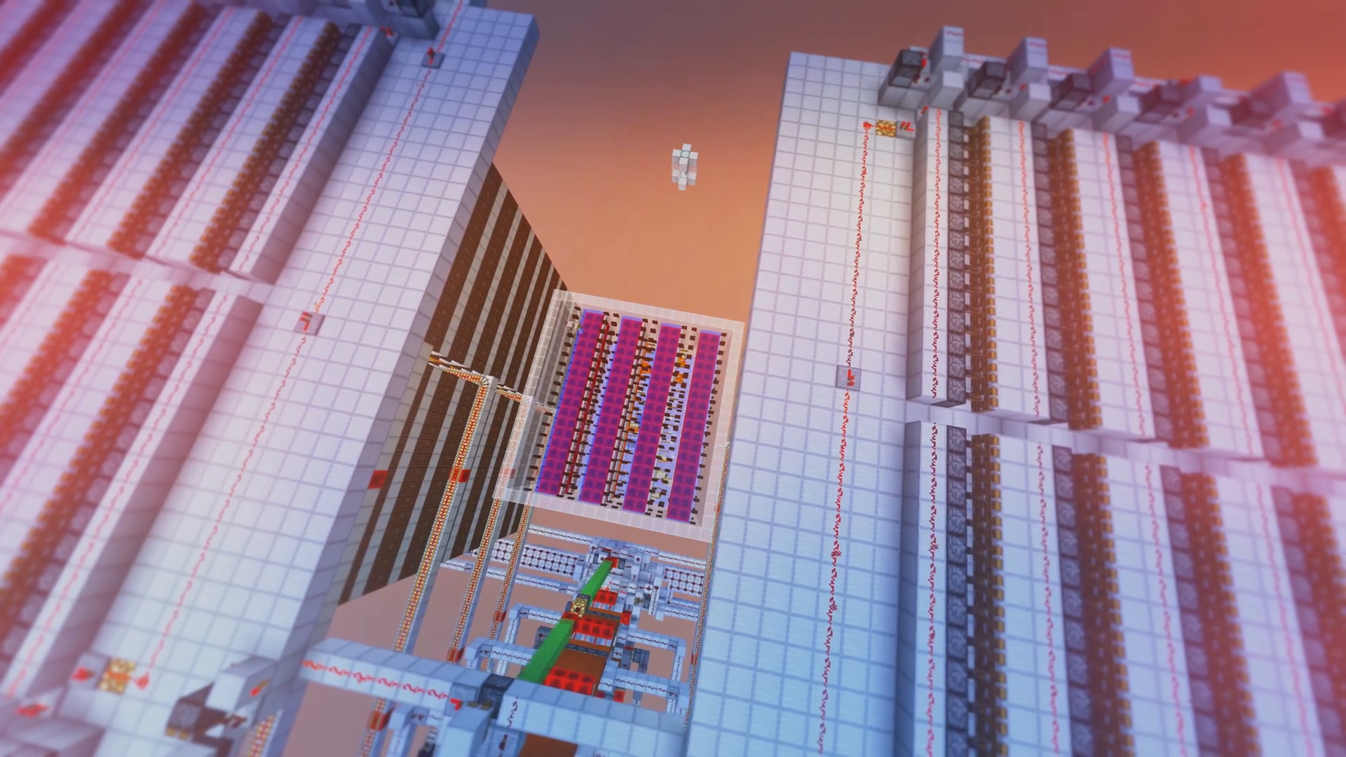
{"action": "mouse_move", "coordinate": [673, 379]}
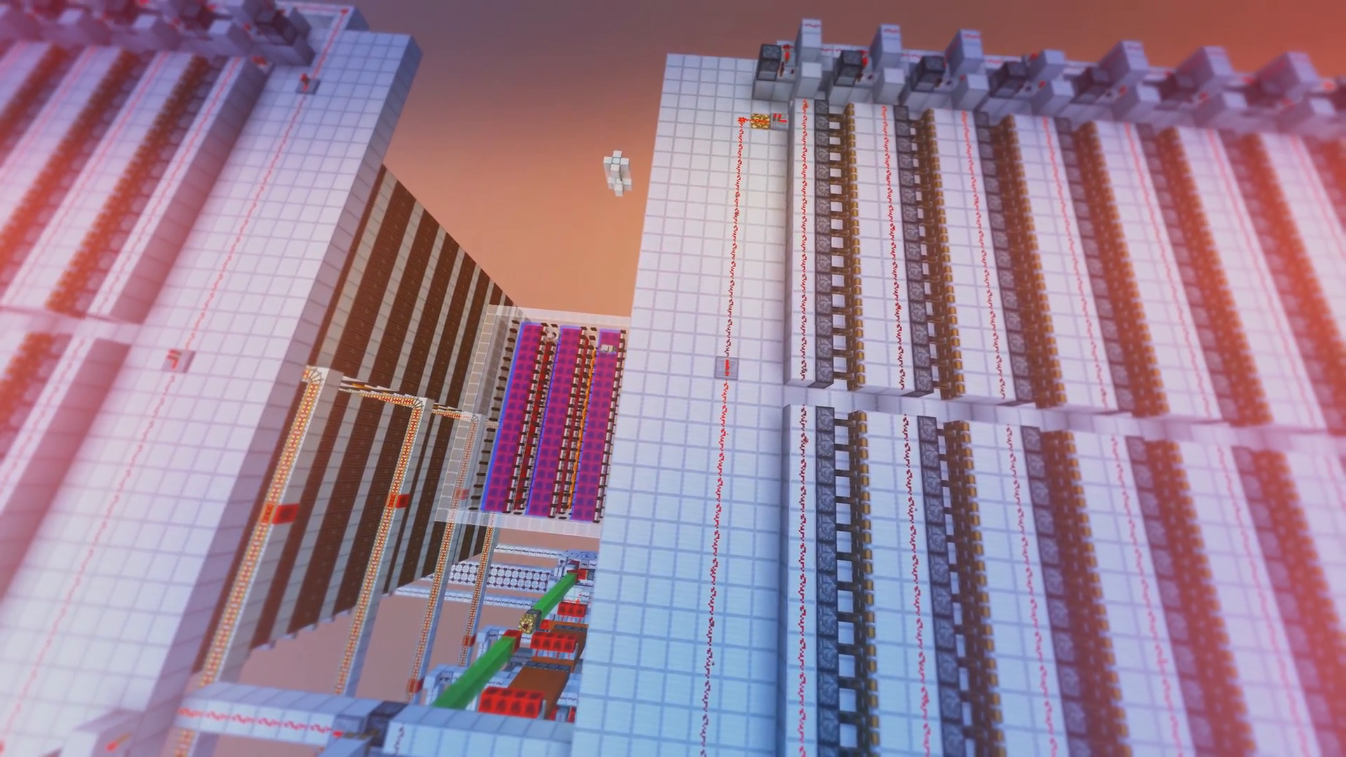